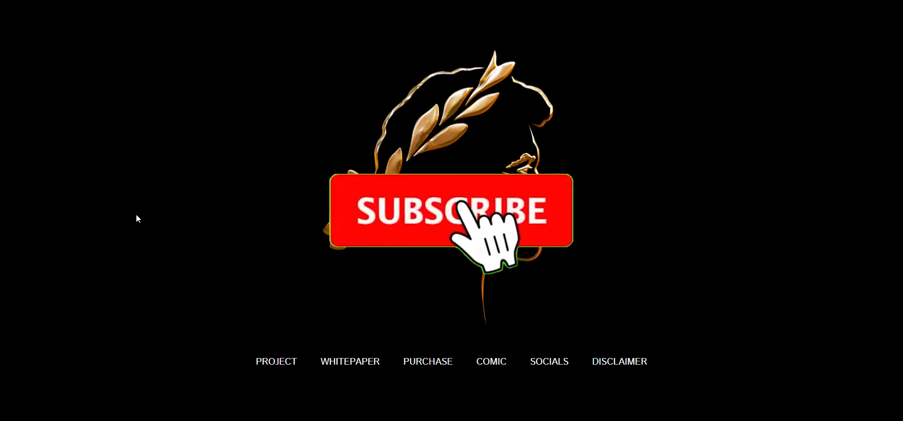
Browse the homepage navigation and open the Hoff White Paper PDF (6 pages).
left_click(450, 210)
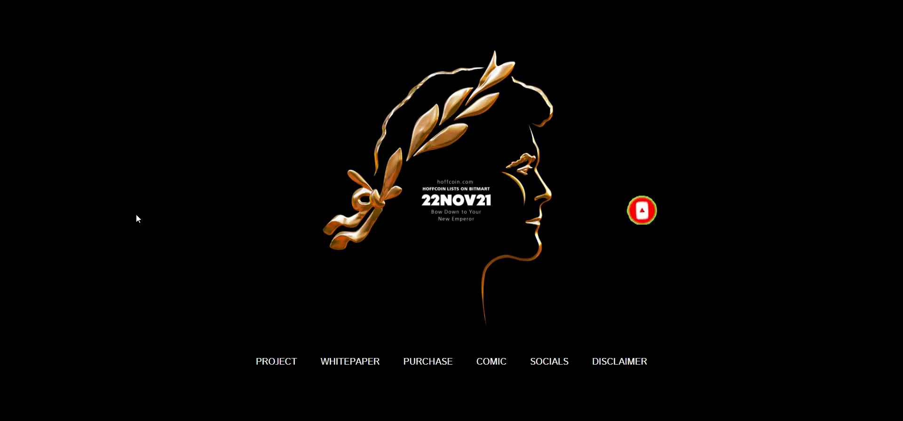
left_click(643, 211)
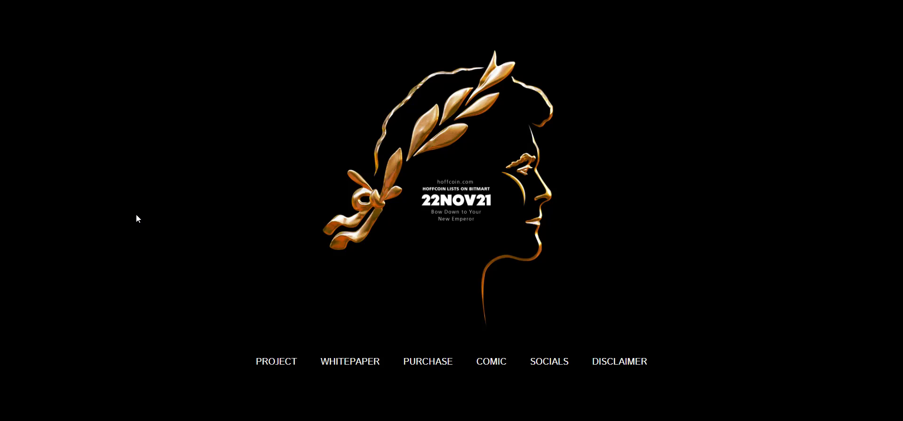
mouse_move(192, 339)
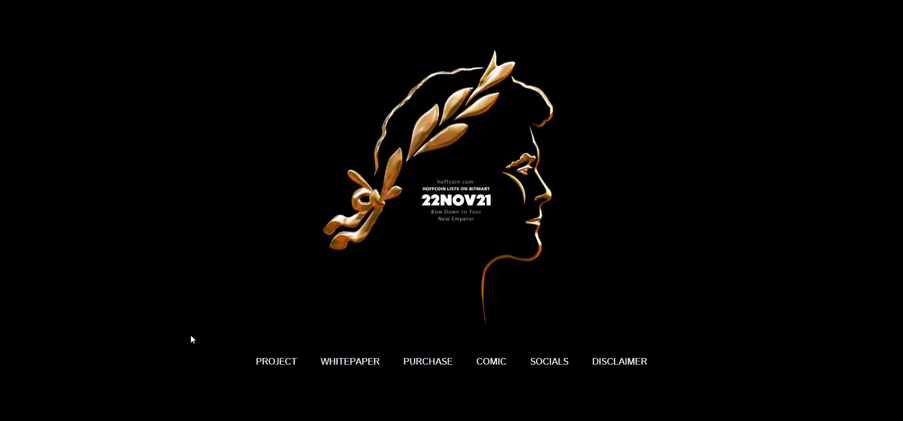
left_click(276, 361)
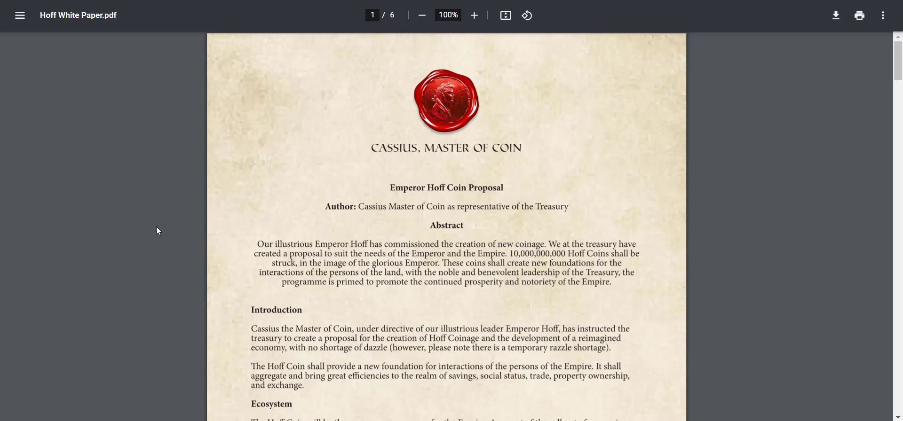
Read the whitepaper from the abstract down to page 5's Liquidity Pool and Community Fund sections.
scroll("down", 3)
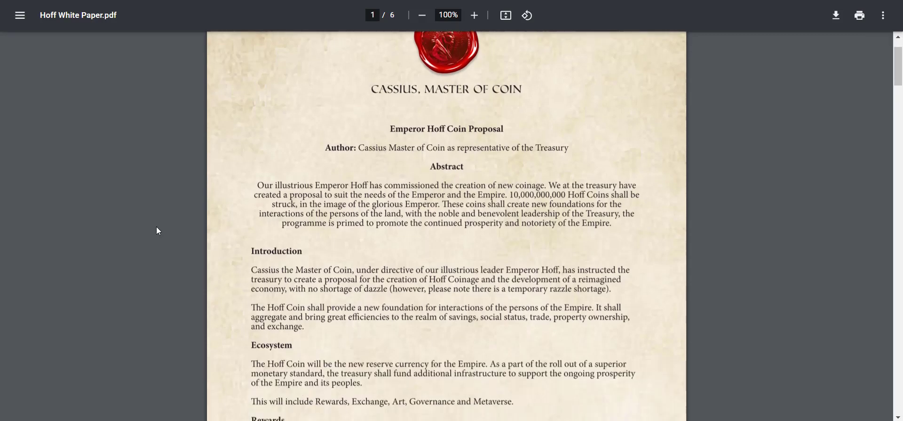
scroll("down", 3)
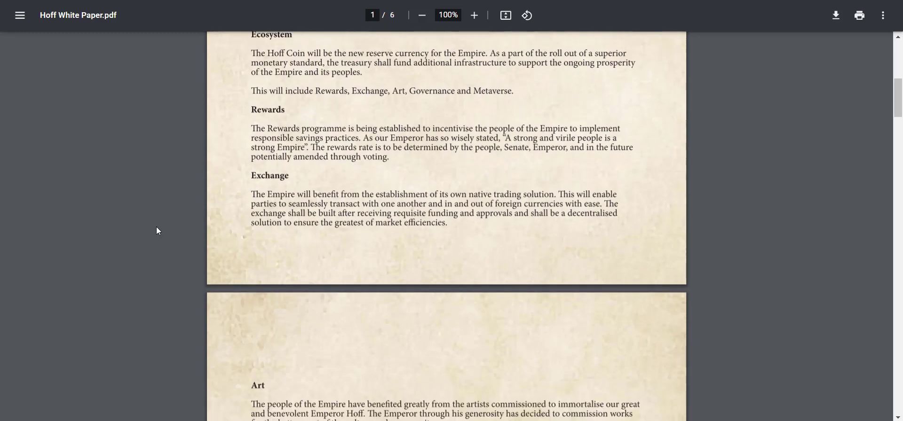
scroll("down", 3)
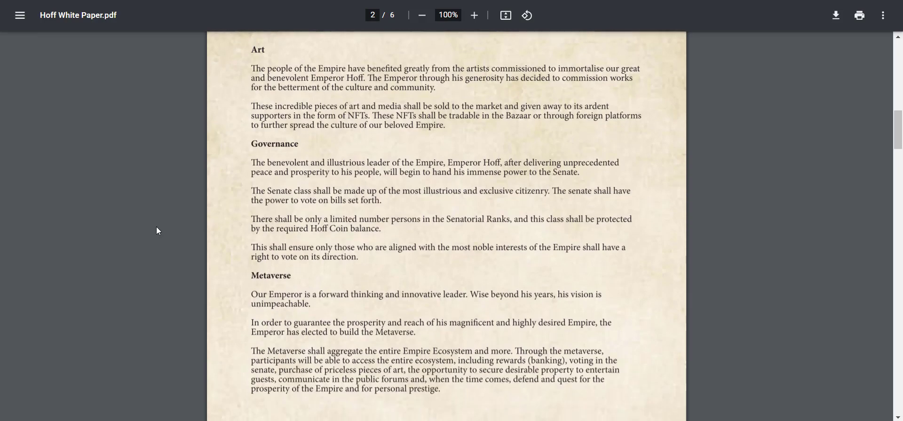
scroll("down", 3)
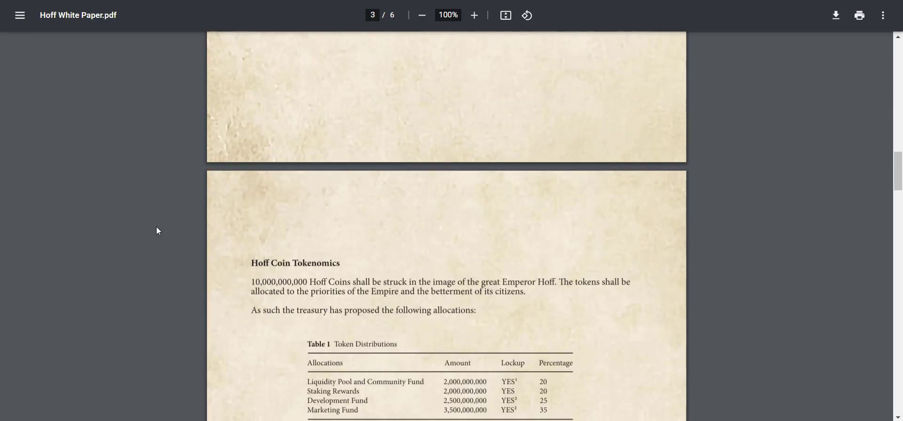
scroll("down", 3)
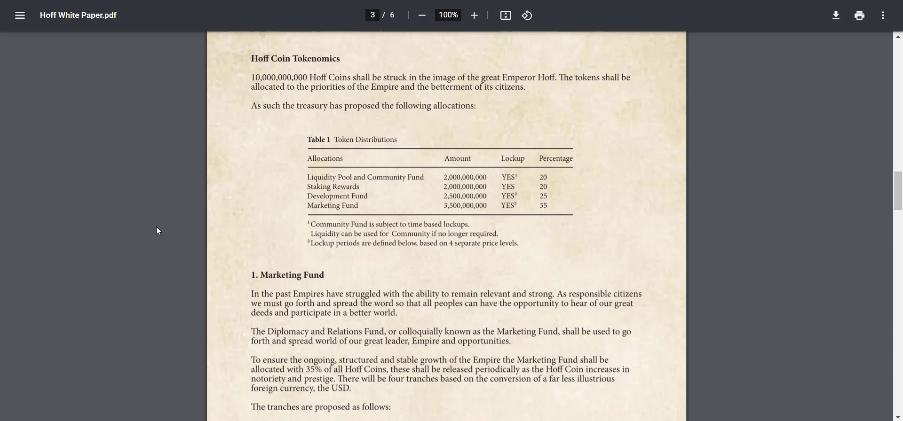
scroll("down", 3)
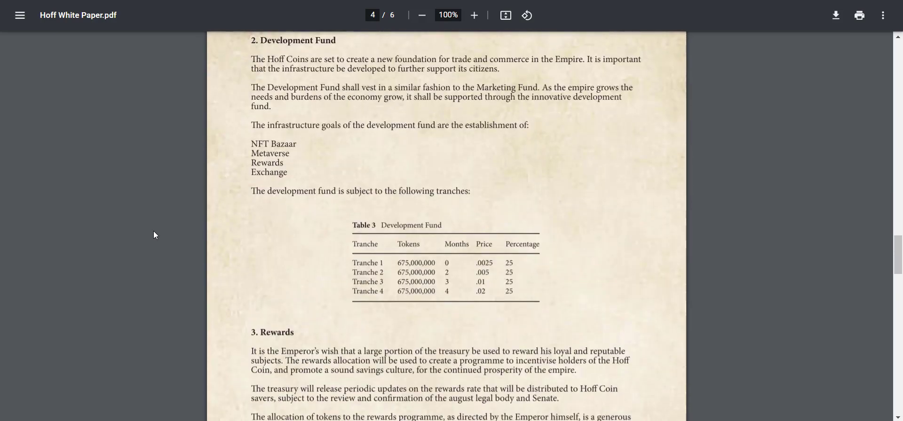
scroll("down", 3)
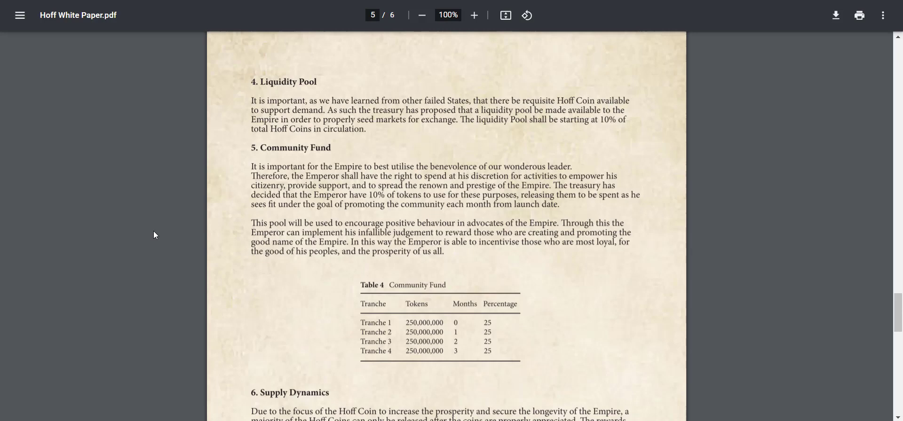
Page back up to page 3 and Table 2, the Marketing Fund tranche table.
scroll("up", 3)
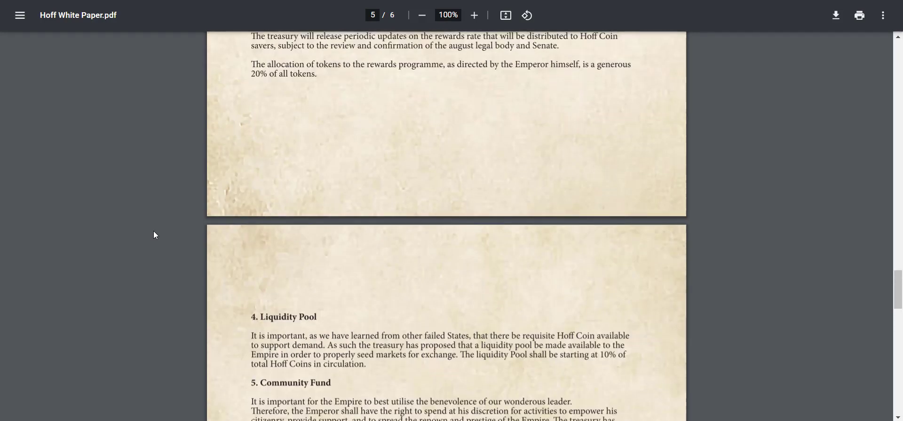
scroll("up", 3)
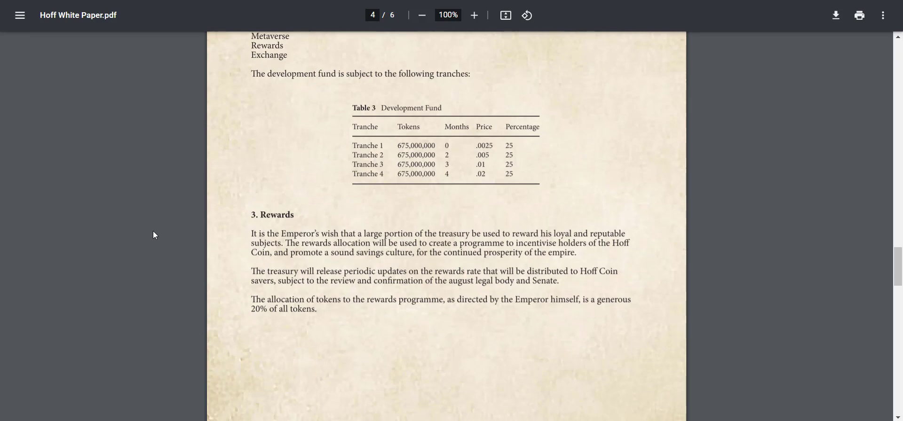
scroll("up", 3)
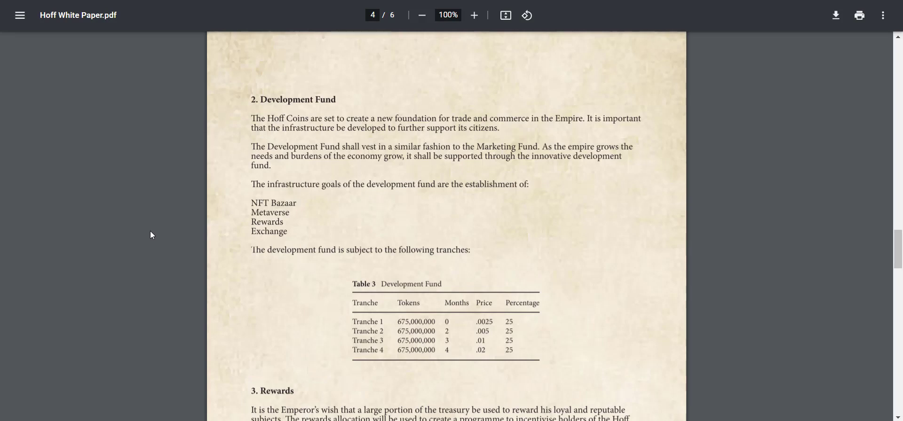
scroll("up", 3)
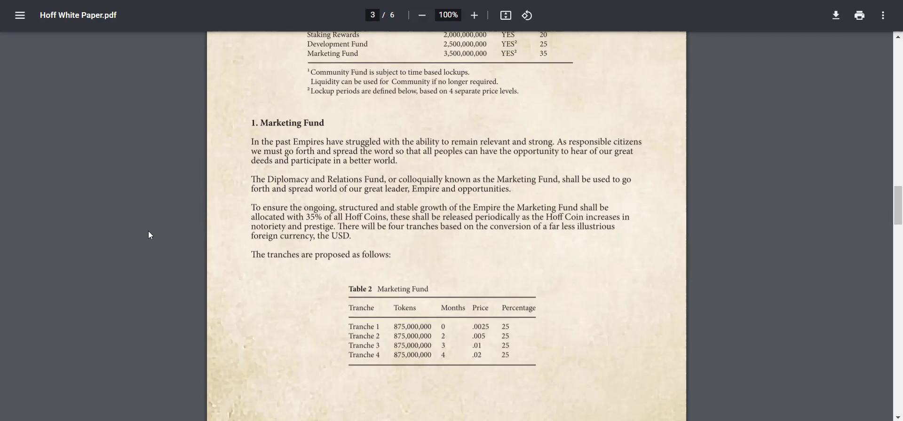
scroll("up", 3)
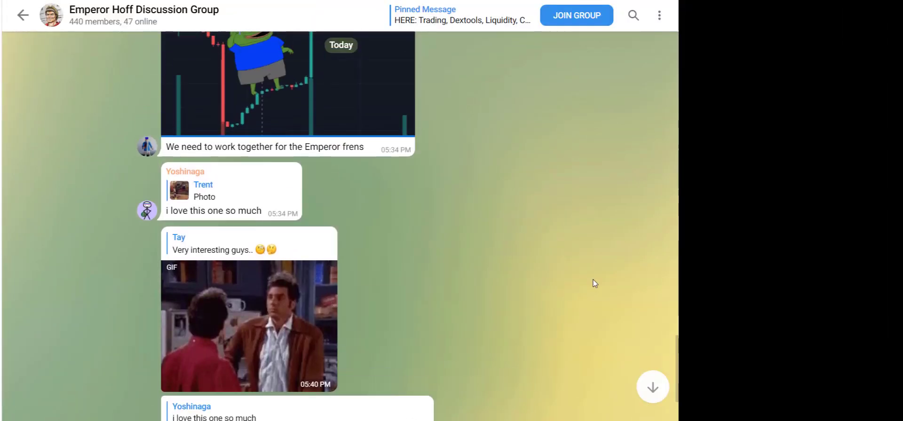
Scroll back through earlier messages in the Emperor Hoff Discussion Group chat.
scroll("up", 3)
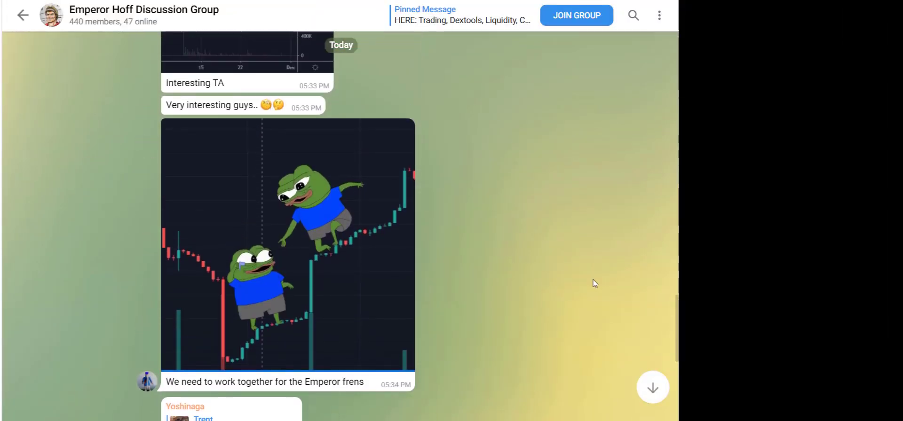
scroll("up", 3)
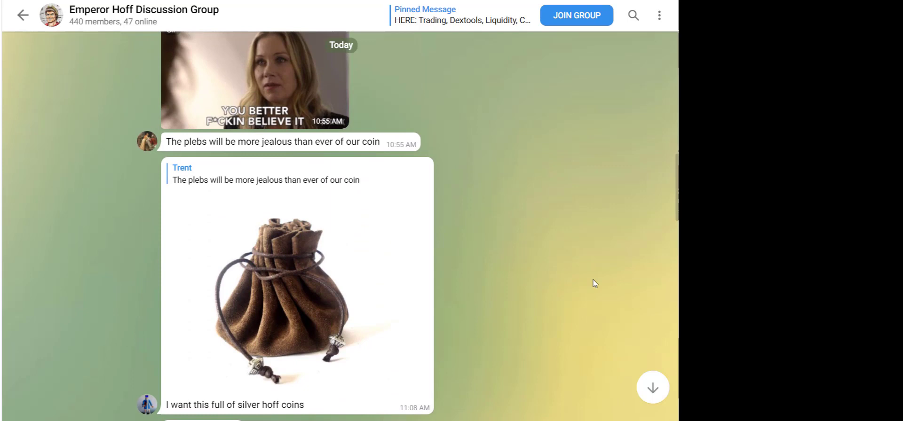
scroll("up", 3)
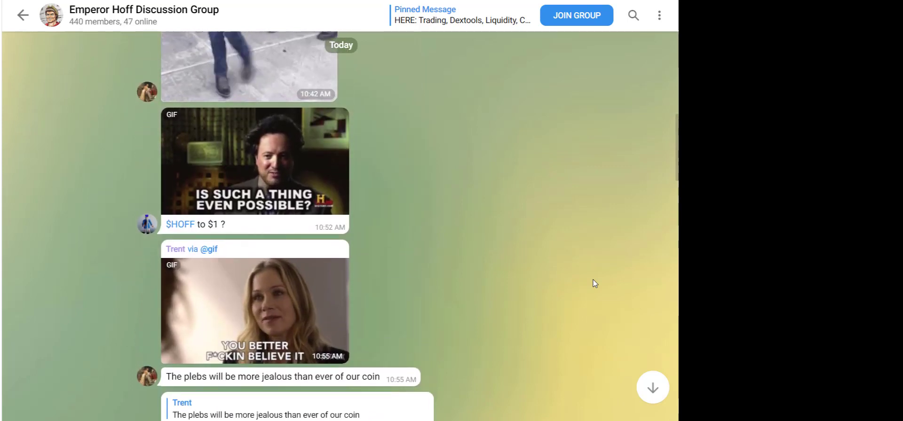
scroll("up", 3)
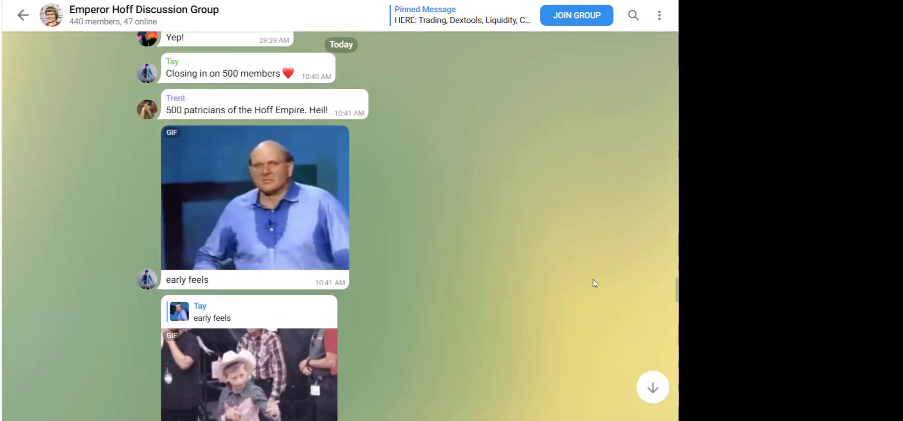
scroll("up", 3)
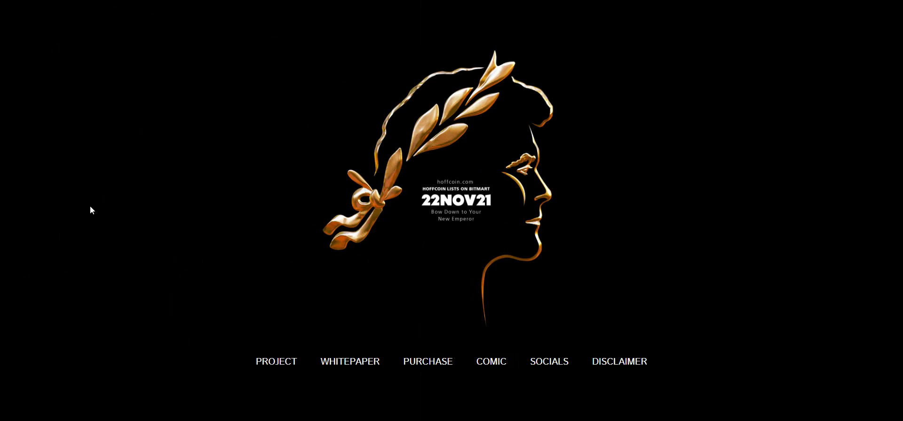
mouse_move(491, 361)
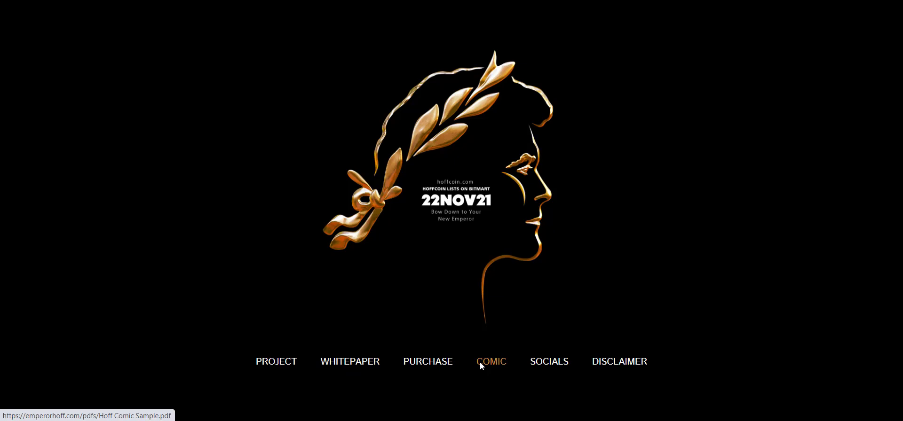
Open the Hoff comic sample PDF and read down into its second page.
left_click(491, 362)
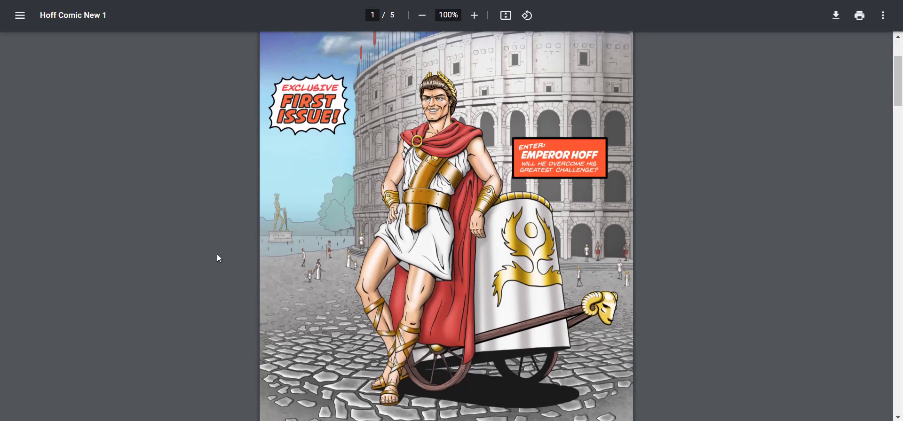
scroll("down", 3)
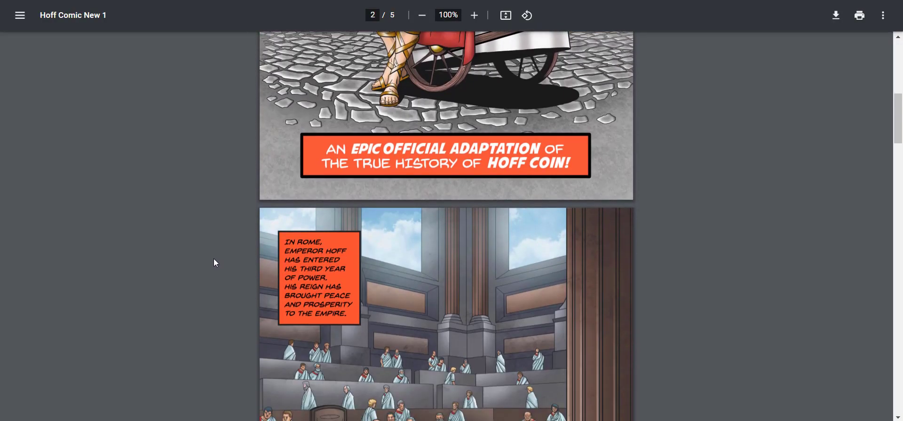
scroll("down", 3)
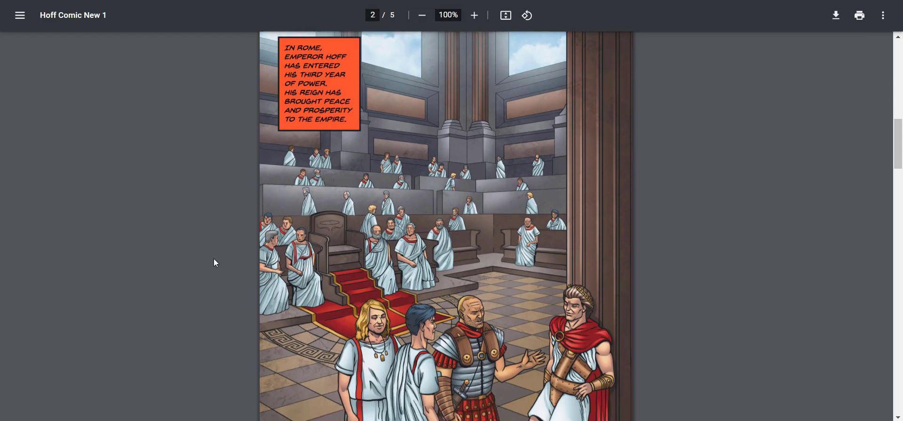
scroll("down", 3)
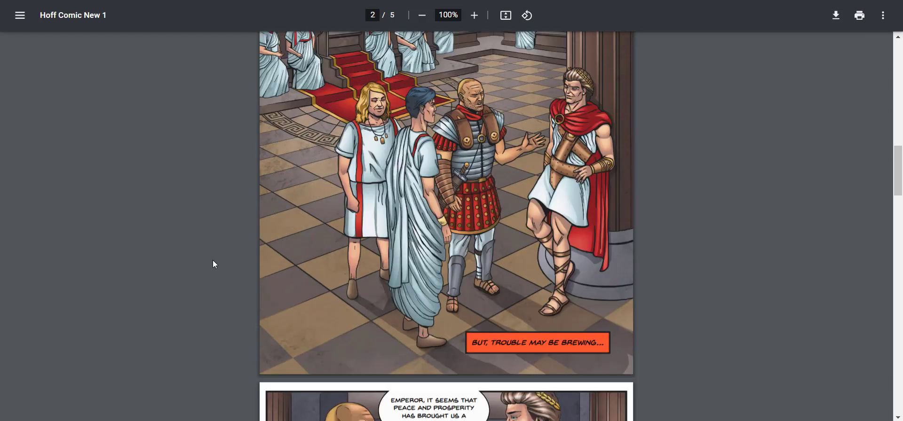
scroll("down", 3)
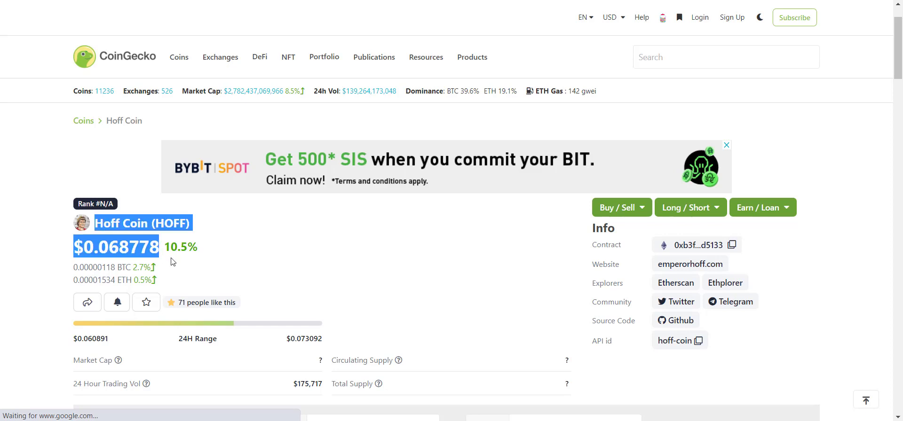
Show Hoff Coin's Markets listing with the BitMart HOFF/USDT and Uniswap v2 HOFF/WETH pairs.
left_click(173, 262)
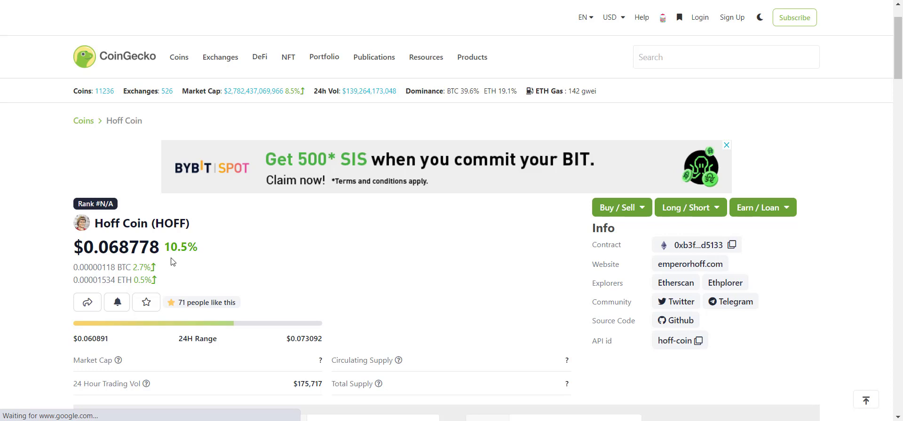
scroll("down", 3)
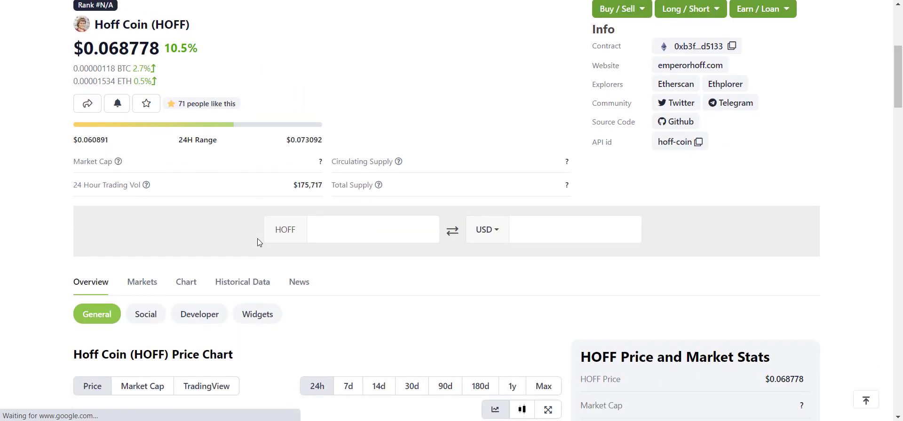
left_click(142, 282)
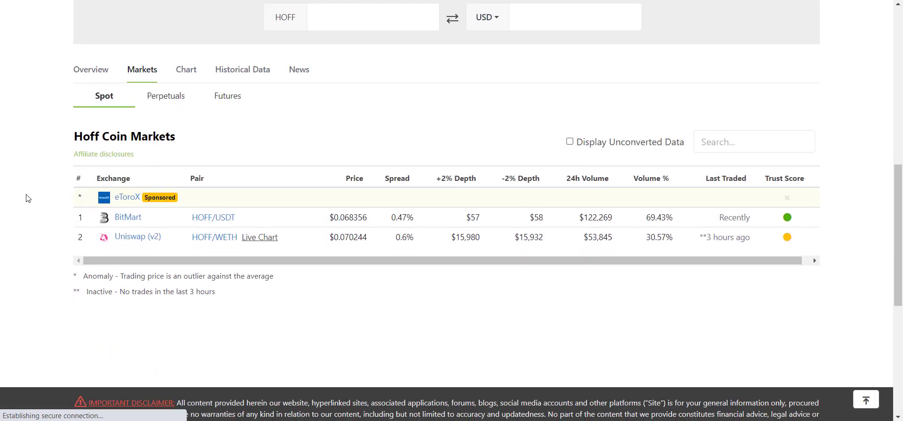